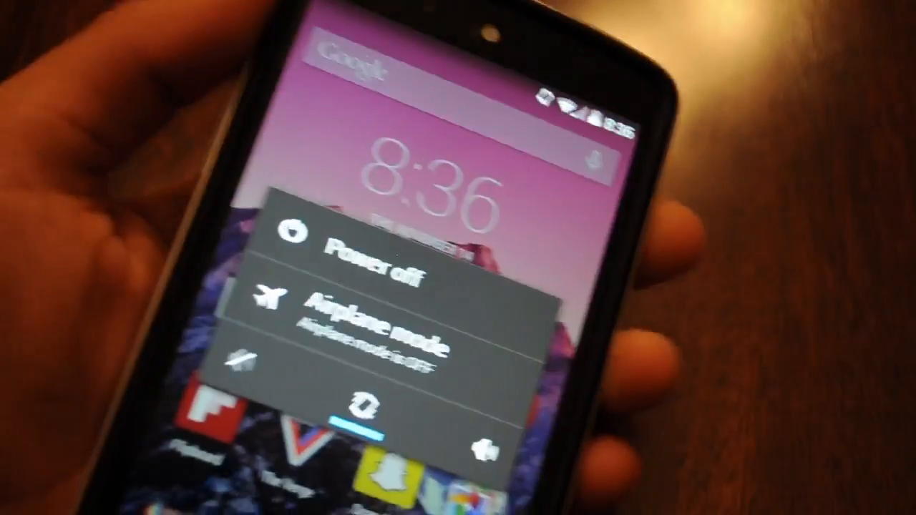
Step: Choose Power off from the power menu and confirm so the phone shows Shutting down
click(369, 251)
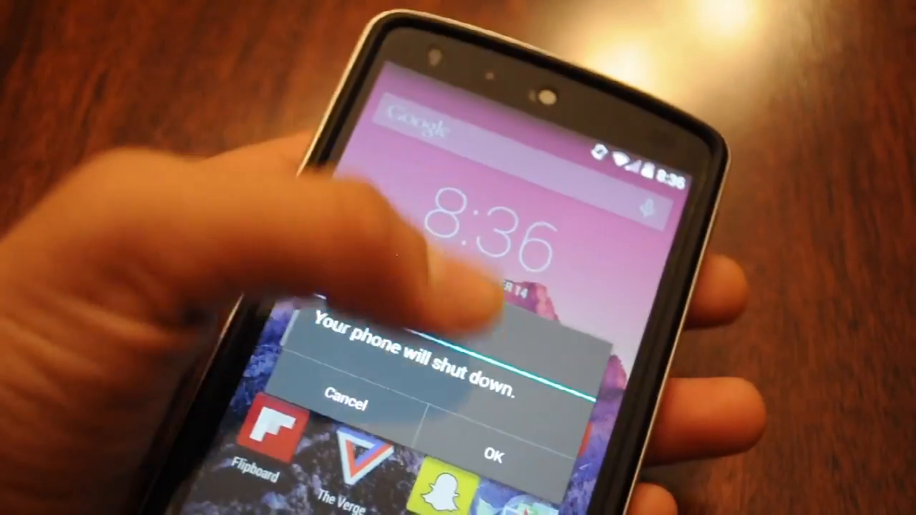
click(490, 458)
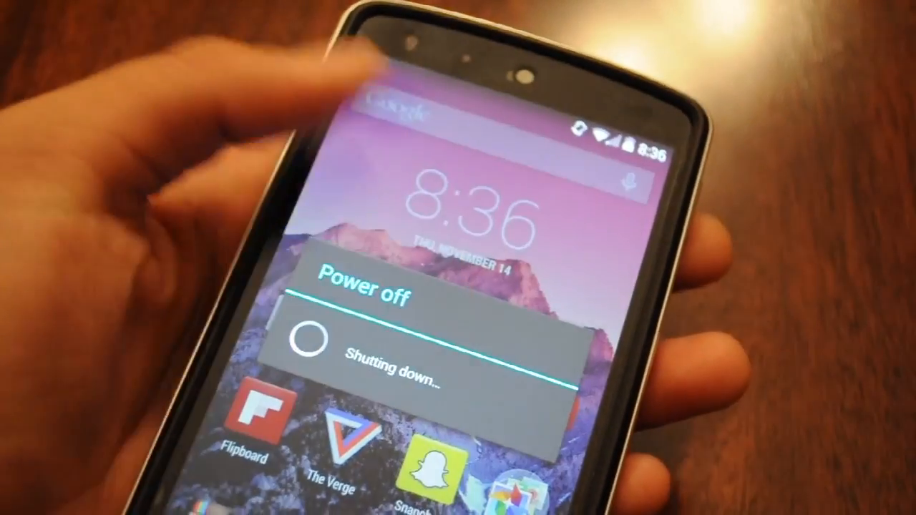